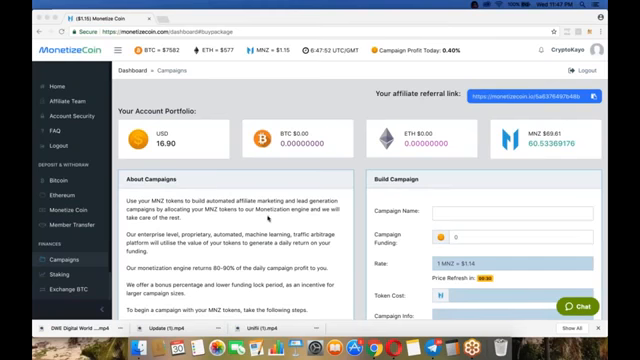
- Scroll the affiliate team page to the referral bonus levels and display name settings
scroll(down, 3)
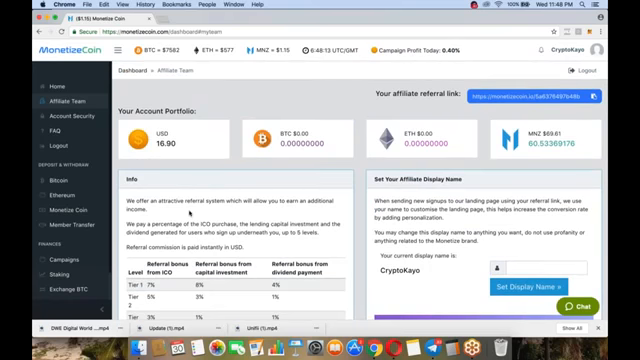
scroll(down, 3)
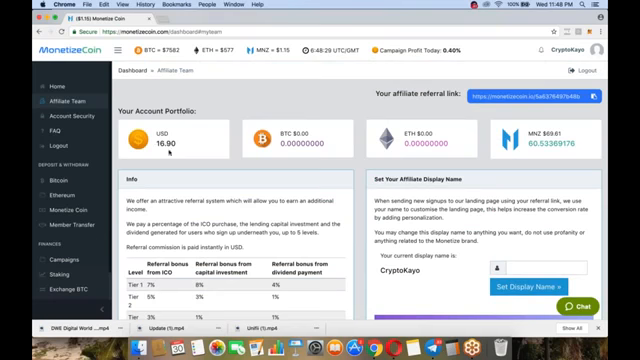
scroll(down, 3)
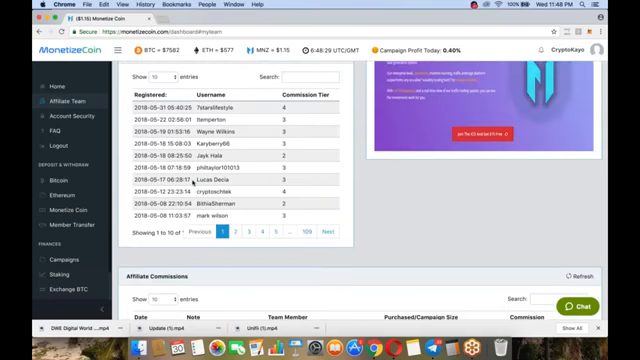
scroll(up, 3)
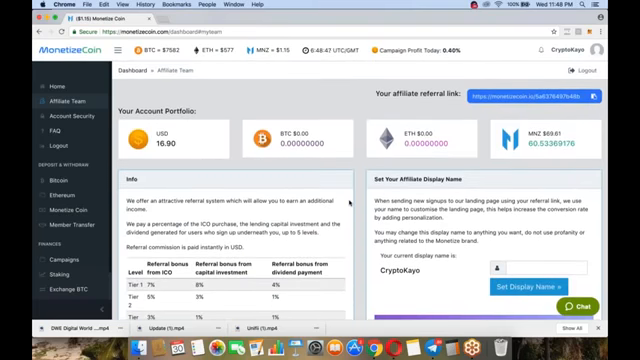
scroll(down, 3)
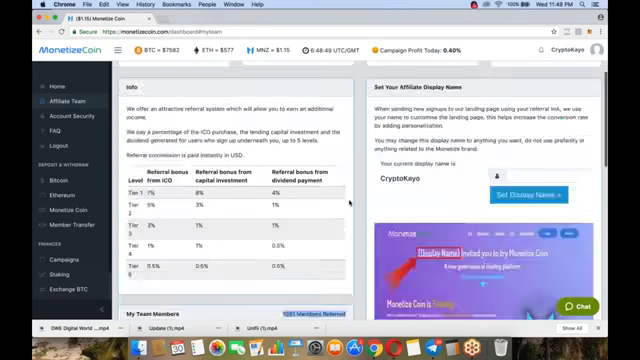
scroll(down, 3)
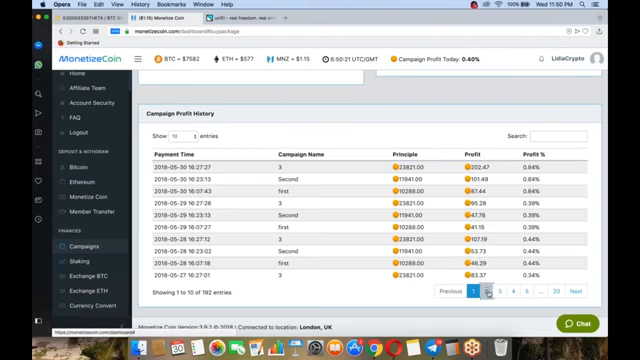
- Page forward through the Campaign Profit History records, then return to the top
click(494, 292)
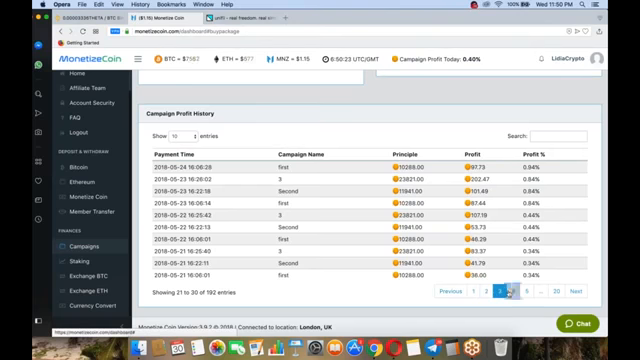
click(488, 288)
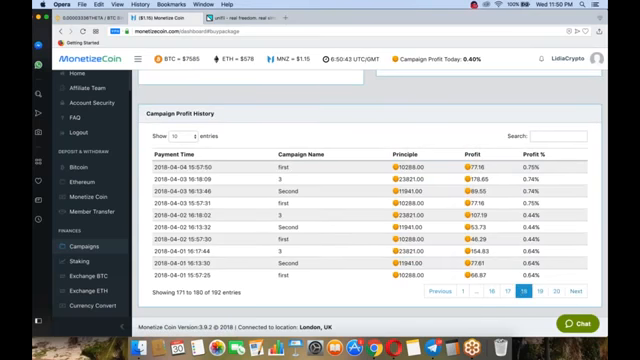
scroll(up, 3)
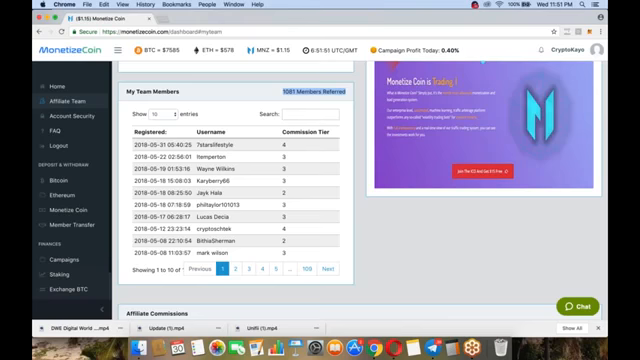
- Scroll down through the Affiliate Commissions table of Profit Share entries and amounts
click(56, 102)
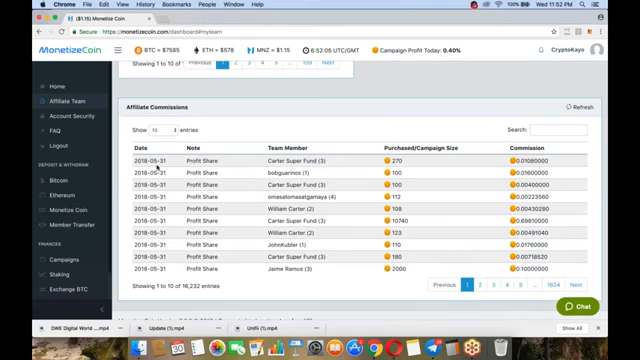
mouse_move(376, 164)
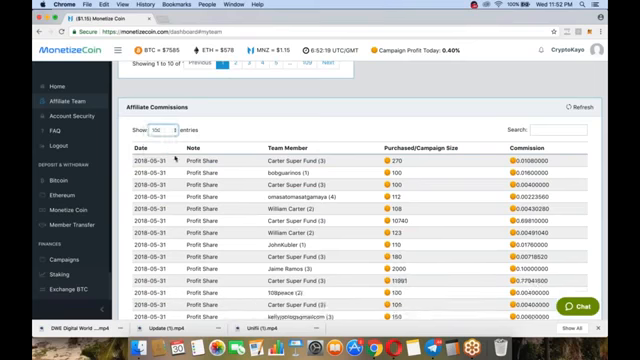
scroll(down, 3)
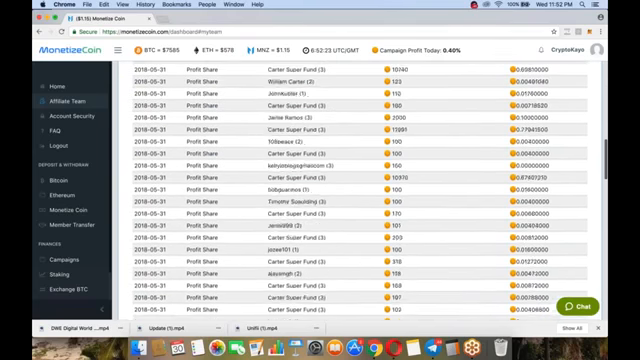
scroll(down, 3)
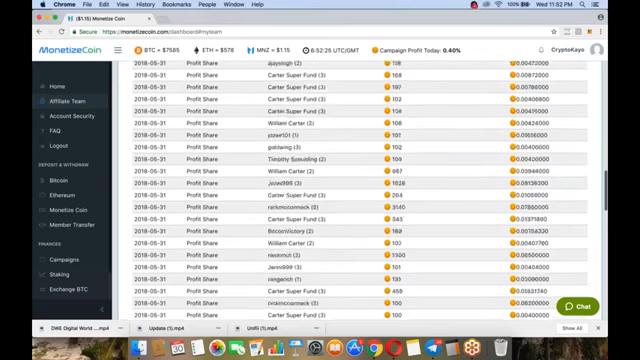
scroll(down, 3)
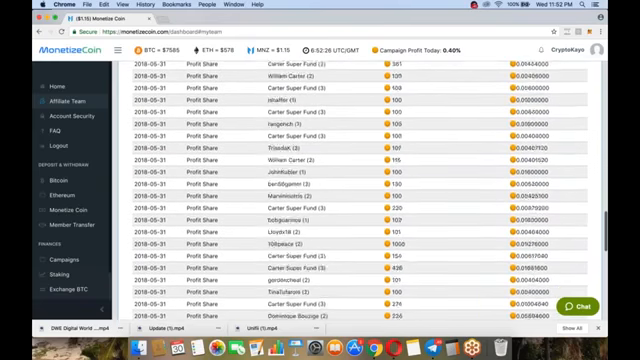
scroll(down, 3)
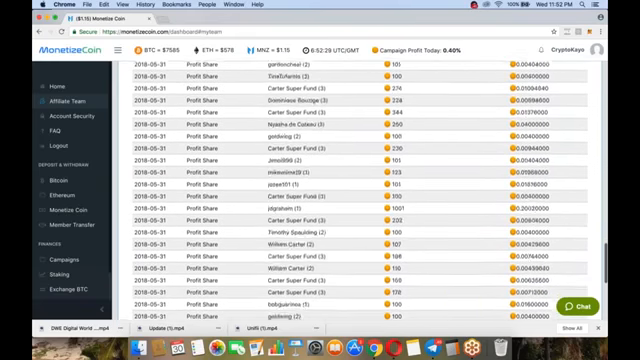
scroll(down, 3)
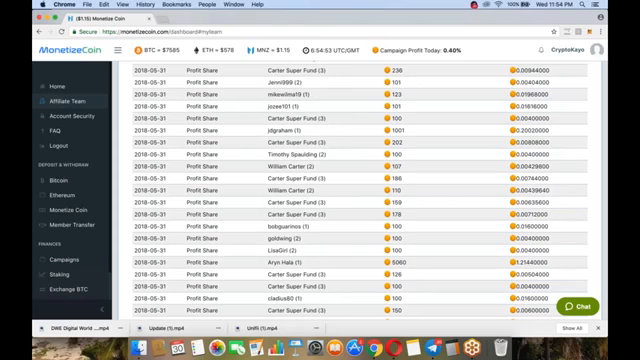
- Scroll past the Profit Share commissions down to the ICO Round entries and pagination
scroll(down, 3)
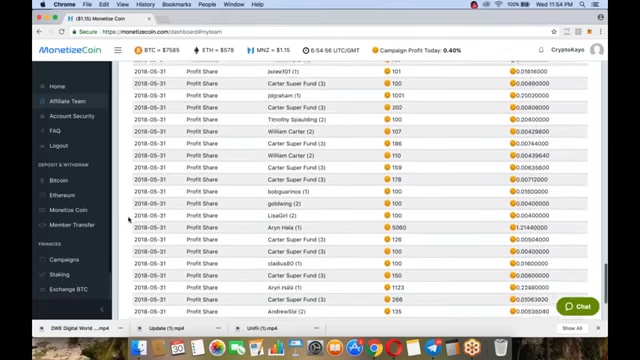
scroll(down, 3)
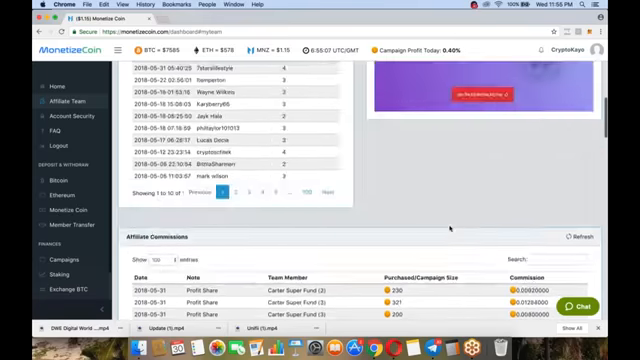
scroll(down, 3)
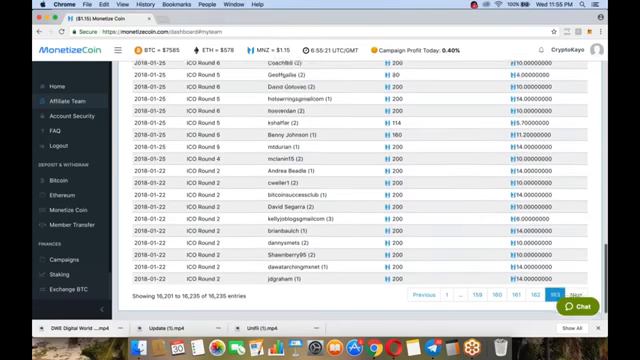
click(64, 102)
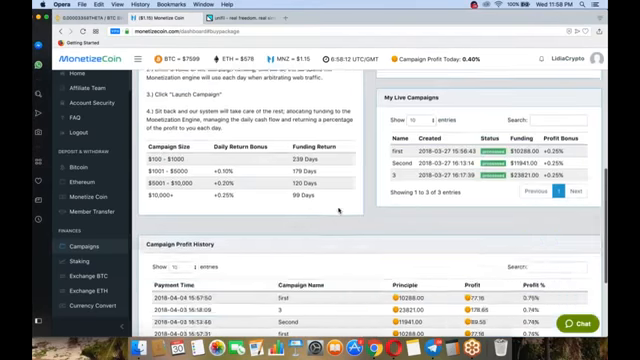
- Go to Dashboard > Campaigns from the sidebar, showing portfolio balances and the build campaign form
scroll(down, 3)
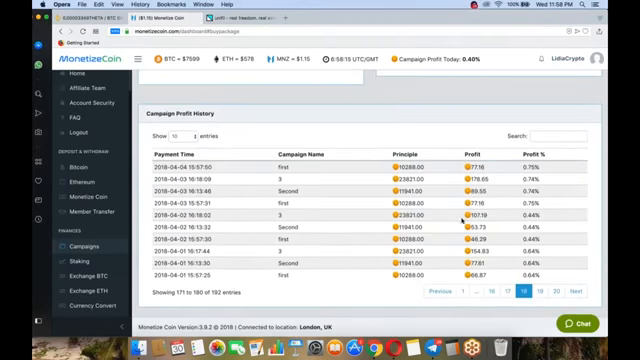
click(72, 240)
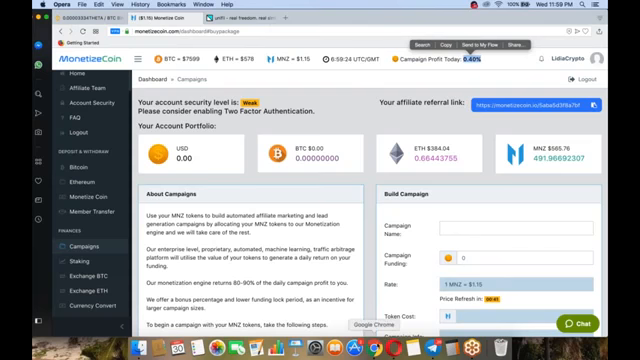
- Go to the Staking page and scroll to the Staking Interest History table of staked amounts and interest
click(56, 98)
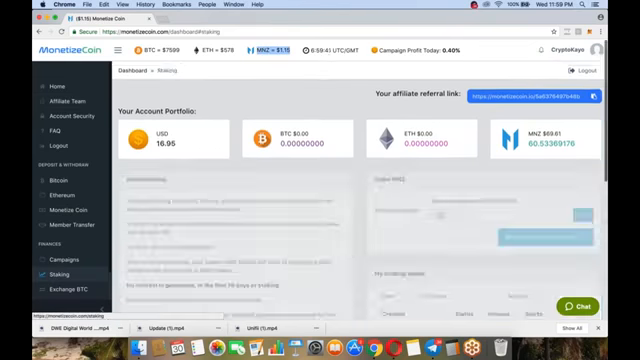
scroll(down, 3)
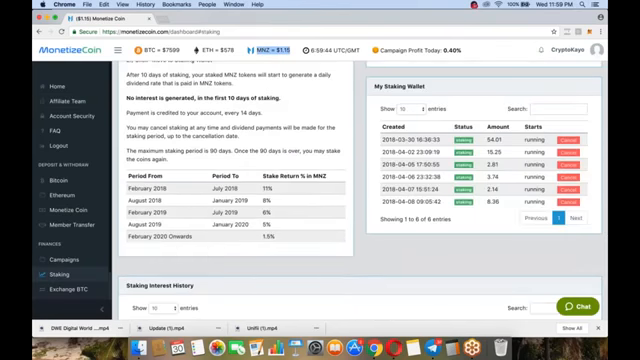
scroll(down, 3)
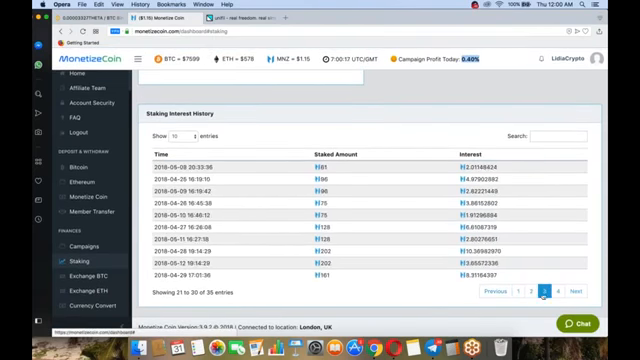
click(64, 262)
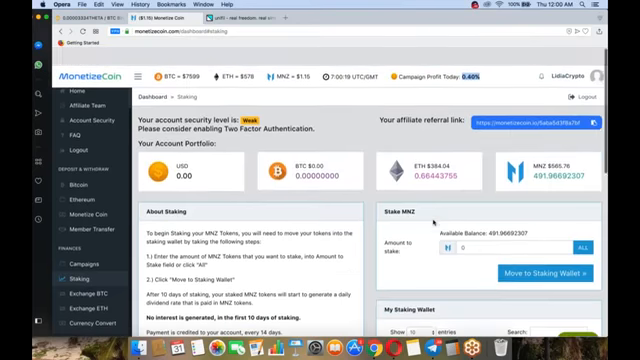
scroll(down, 3)
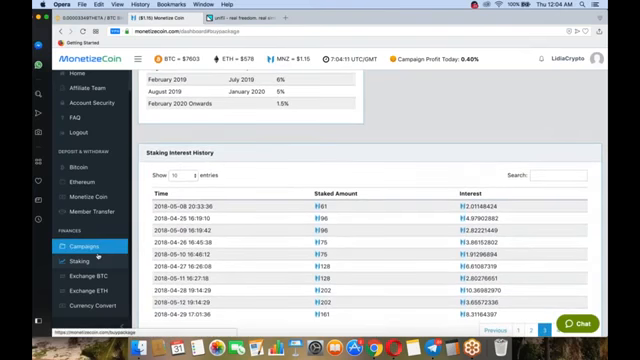
- View the second account's Campaigns page and its Campaign Profit History, then return to the first account's staking history
click(84, 244)
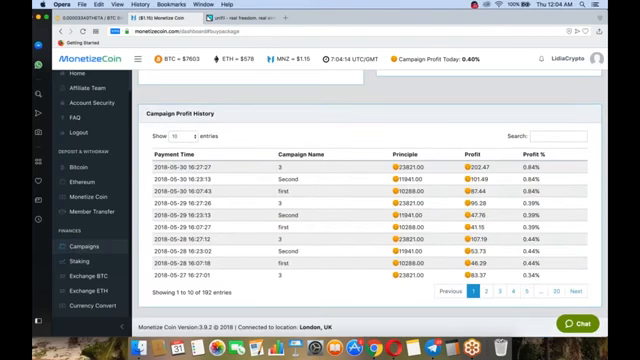
mouse_move(462, 172)
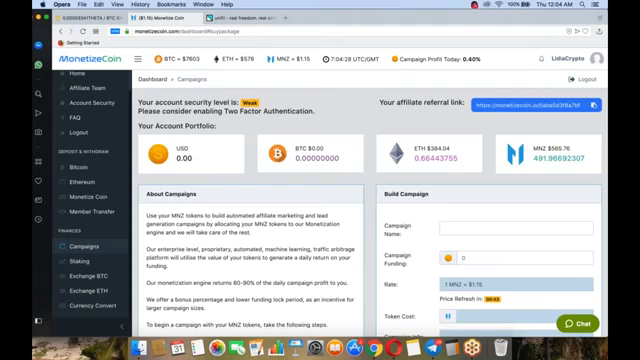
click(452, 344)
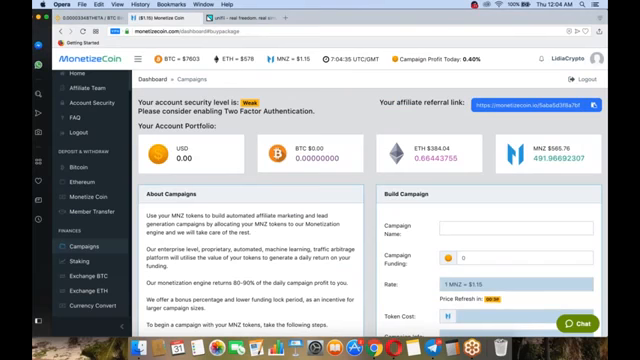
scroll(down, 3)
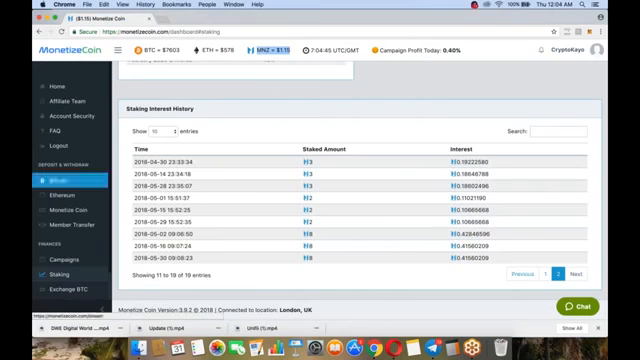
click(58, 104)
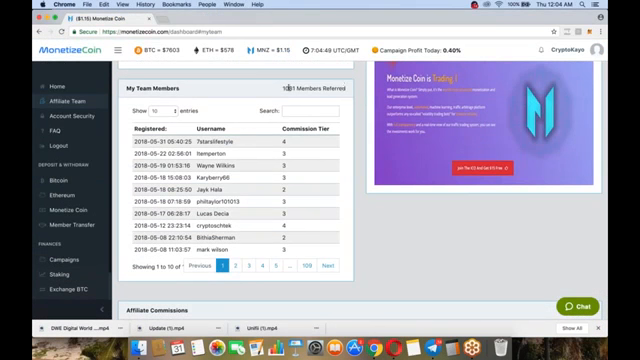
double_click(310, 90)
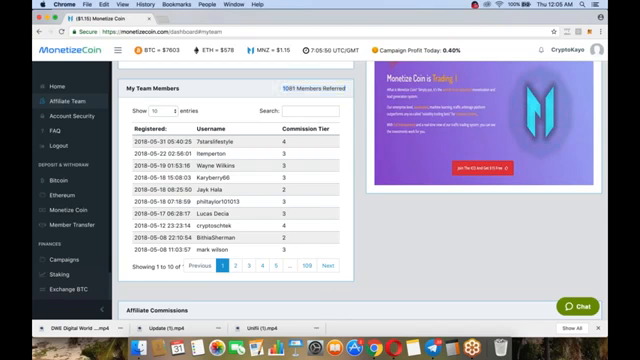
double_click(310, 92)
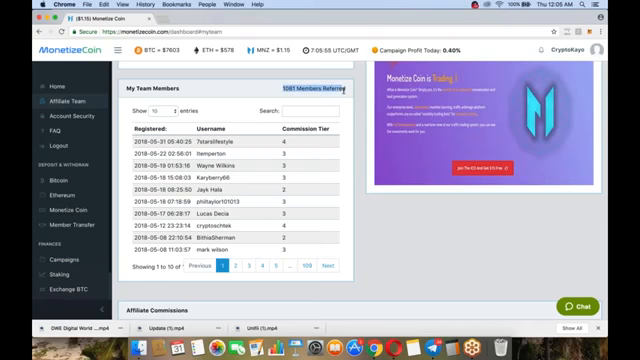